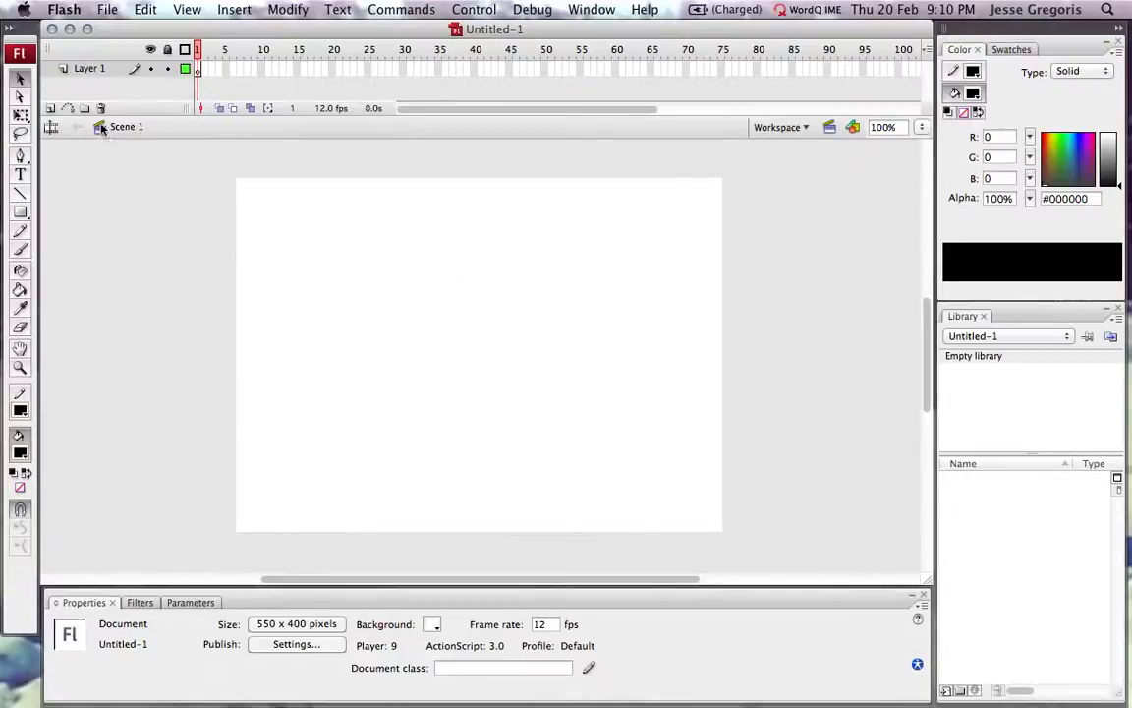
# - Save the new blank document as 'Assignment 1 Gregoris' in the Flash folder
pyautogui.click(106, 8)
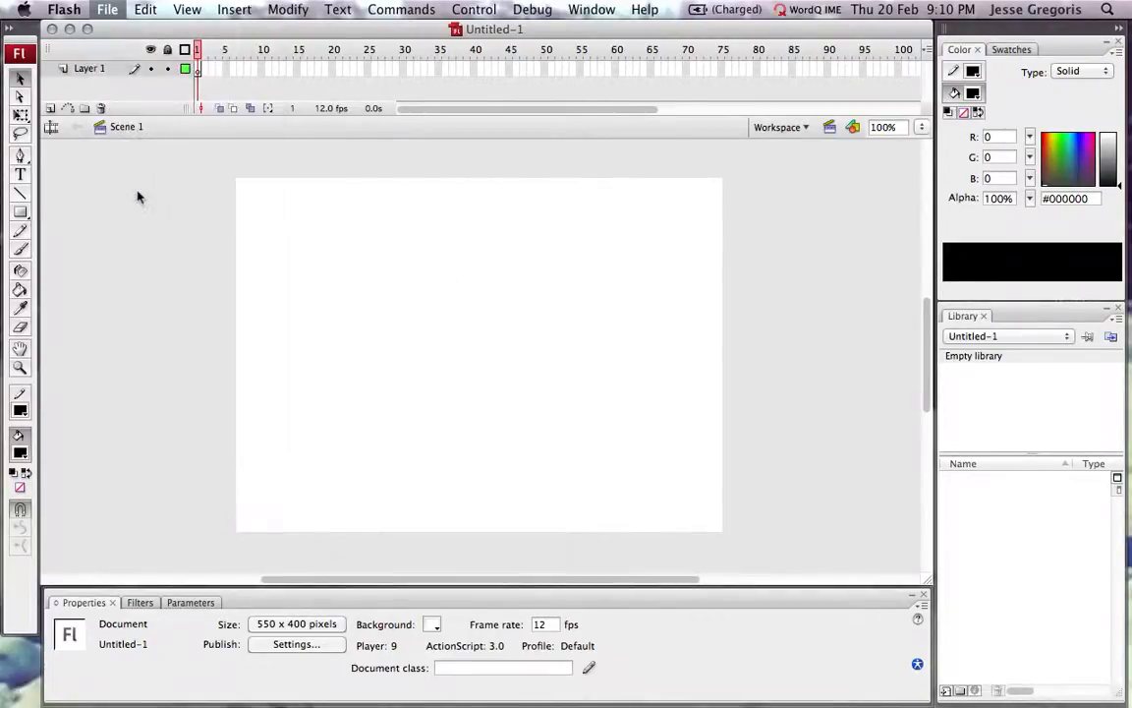
pyautogui.moveTo(399, 295)
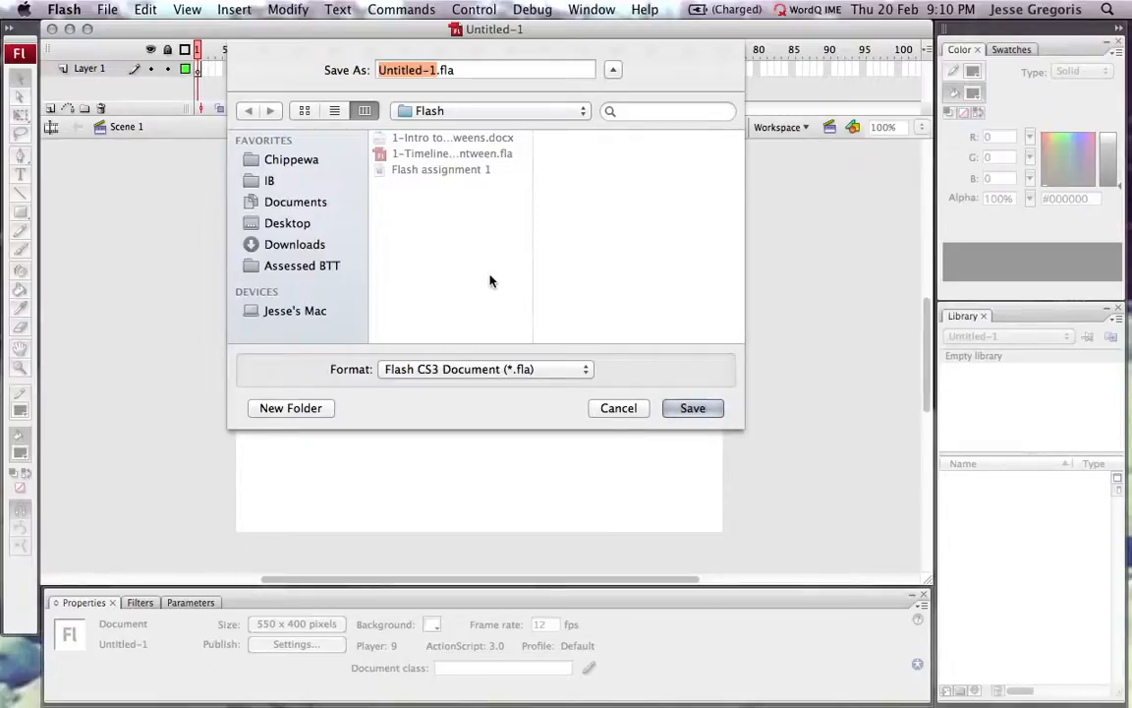
pyautogui.write('Assignment')
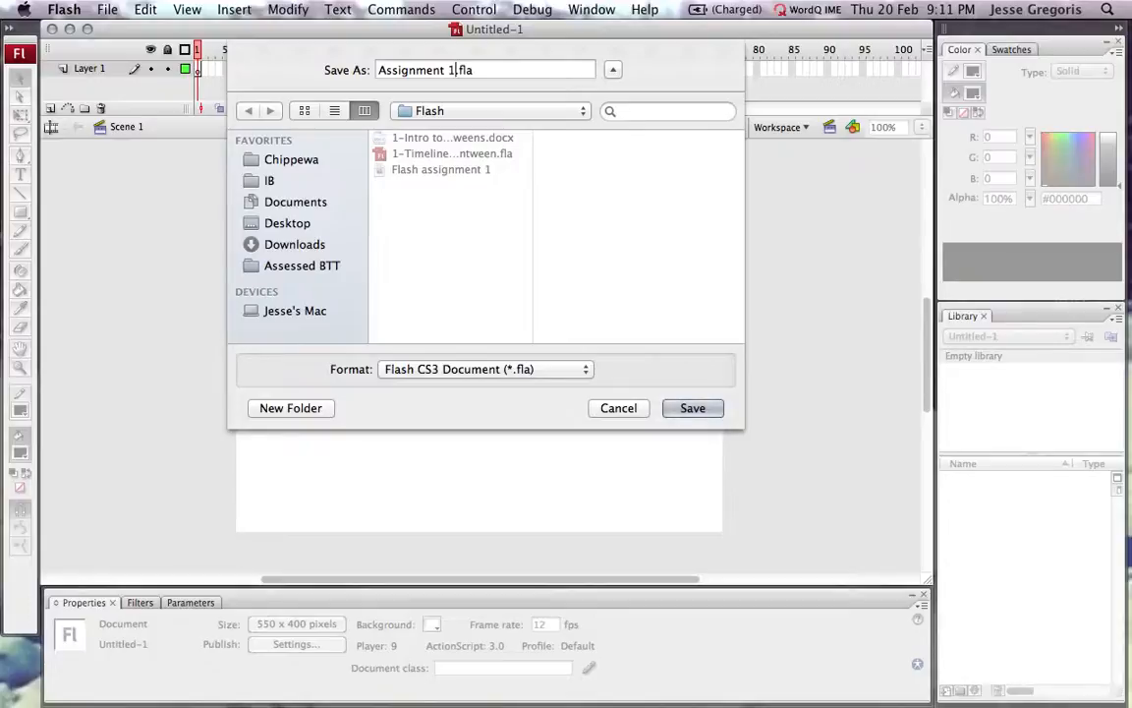
pyautogui.write('Gregoris')
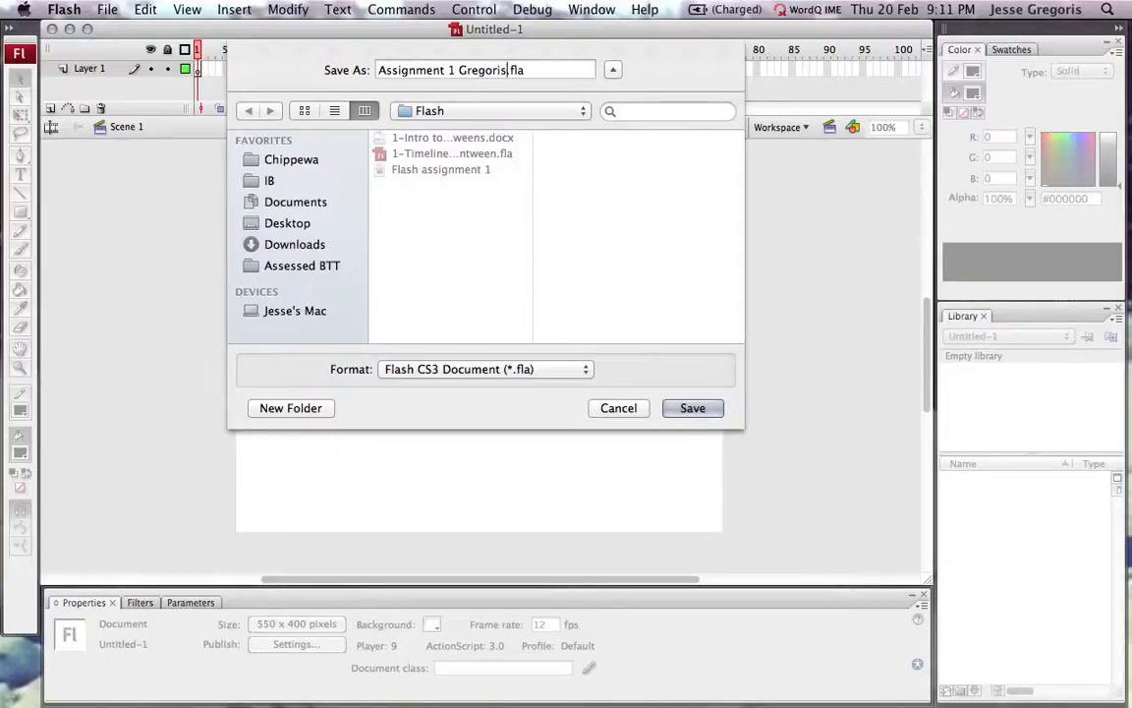
pyautogui.click(692, 407)
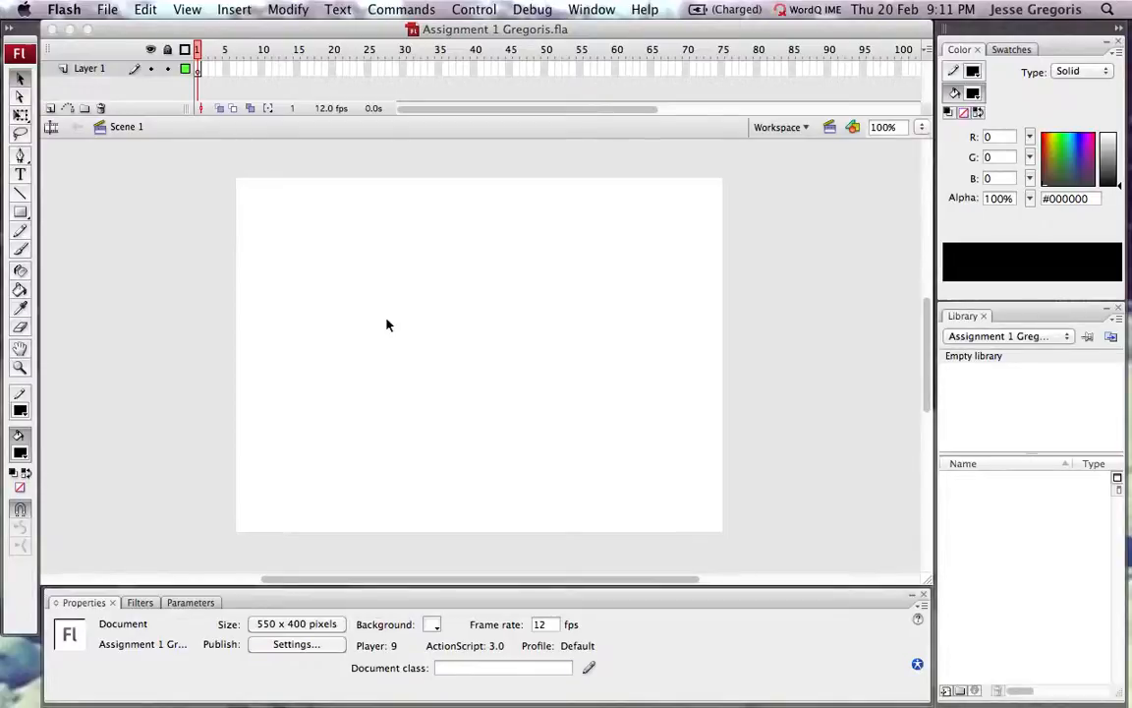
pyautogui.moveTo(685, 228)
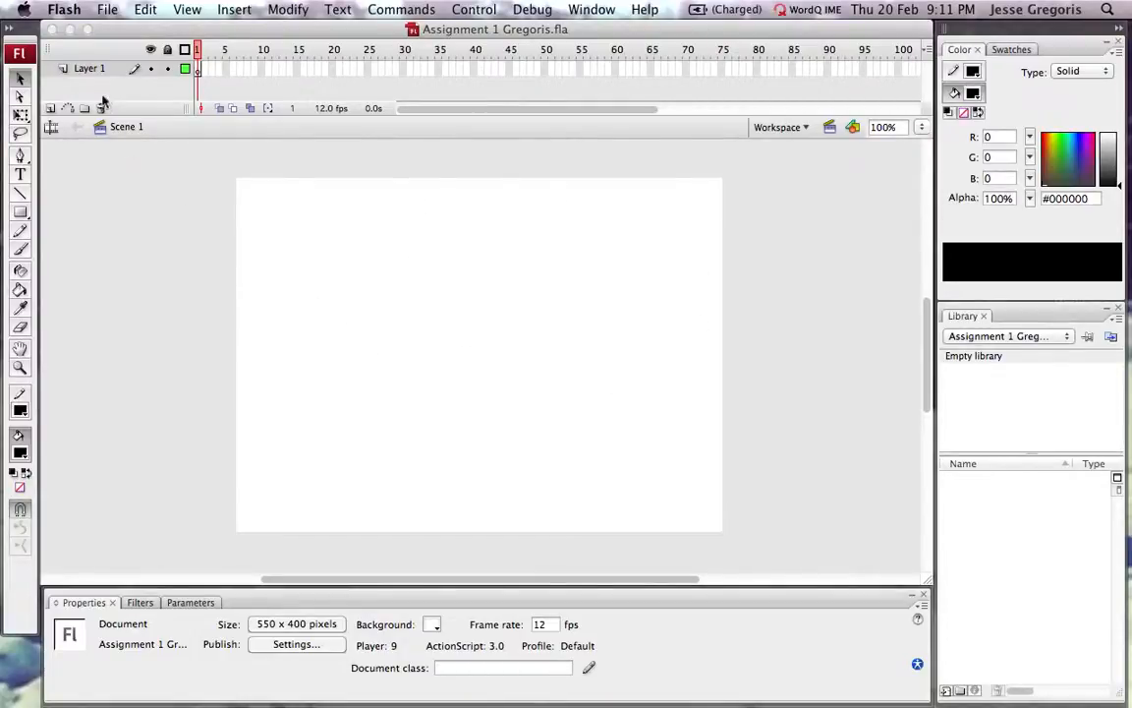
pyautogui.moveTo(89, 67)
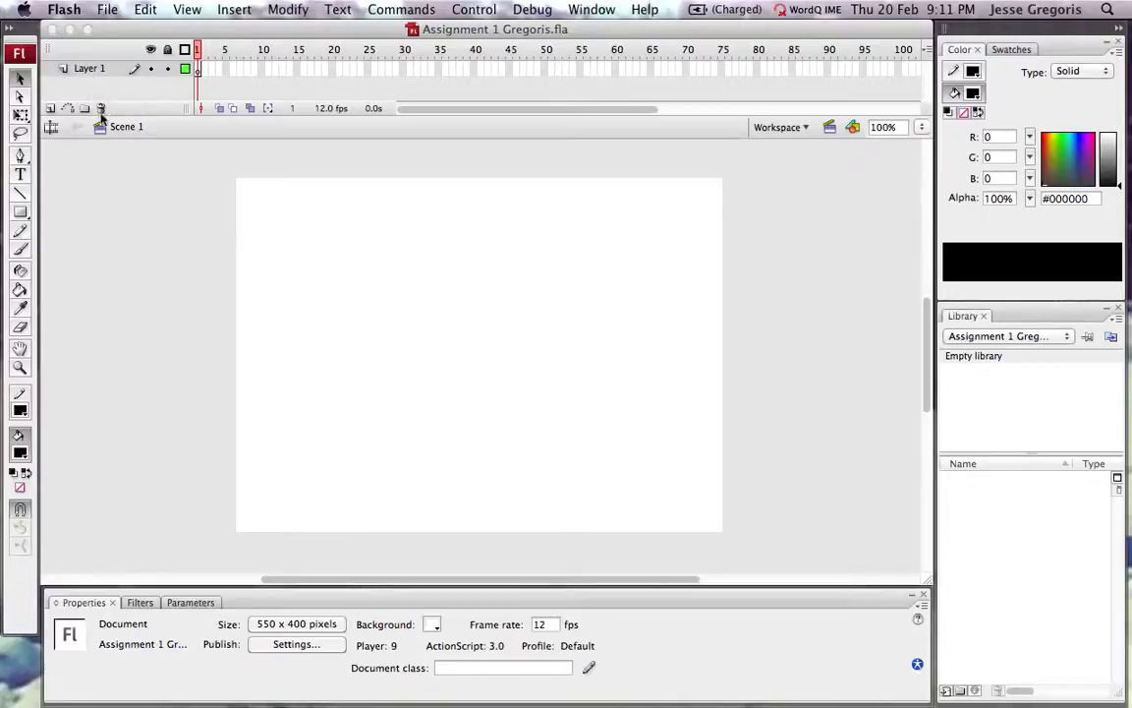
pyautogui.moveTo(89, 67)
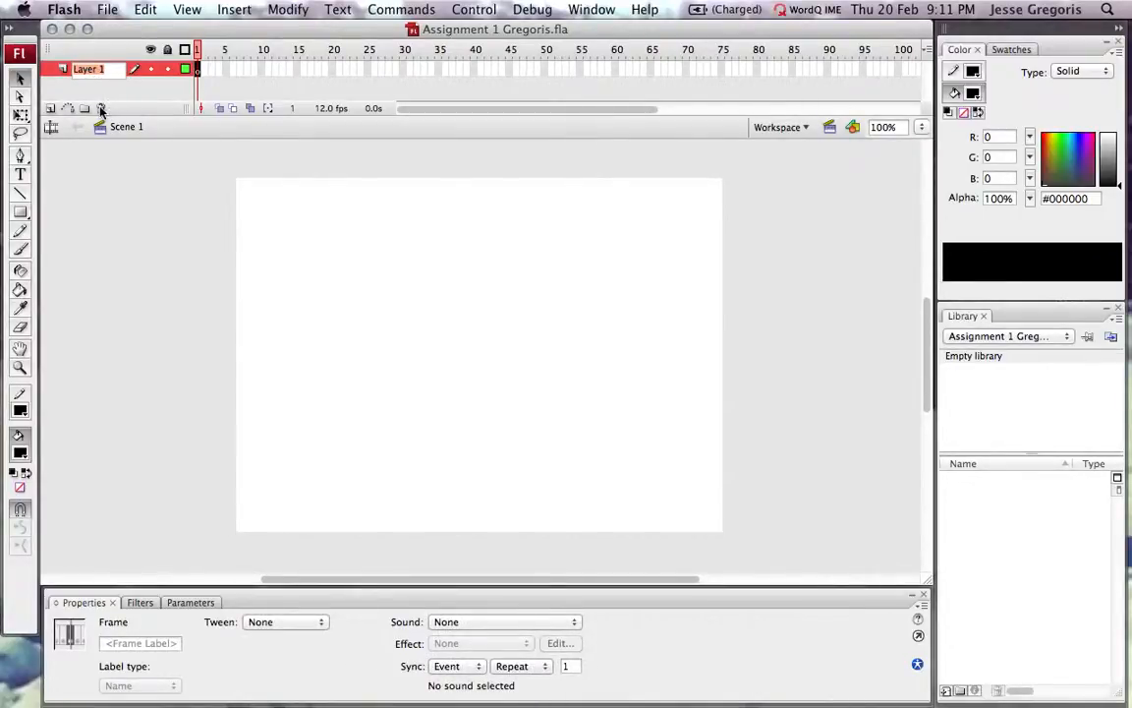
# - Rename the single layer from 'Layer 1' to 'Background'
pyautogui.doubleClick(87, 69)
pyautogui.write('Backgroun')
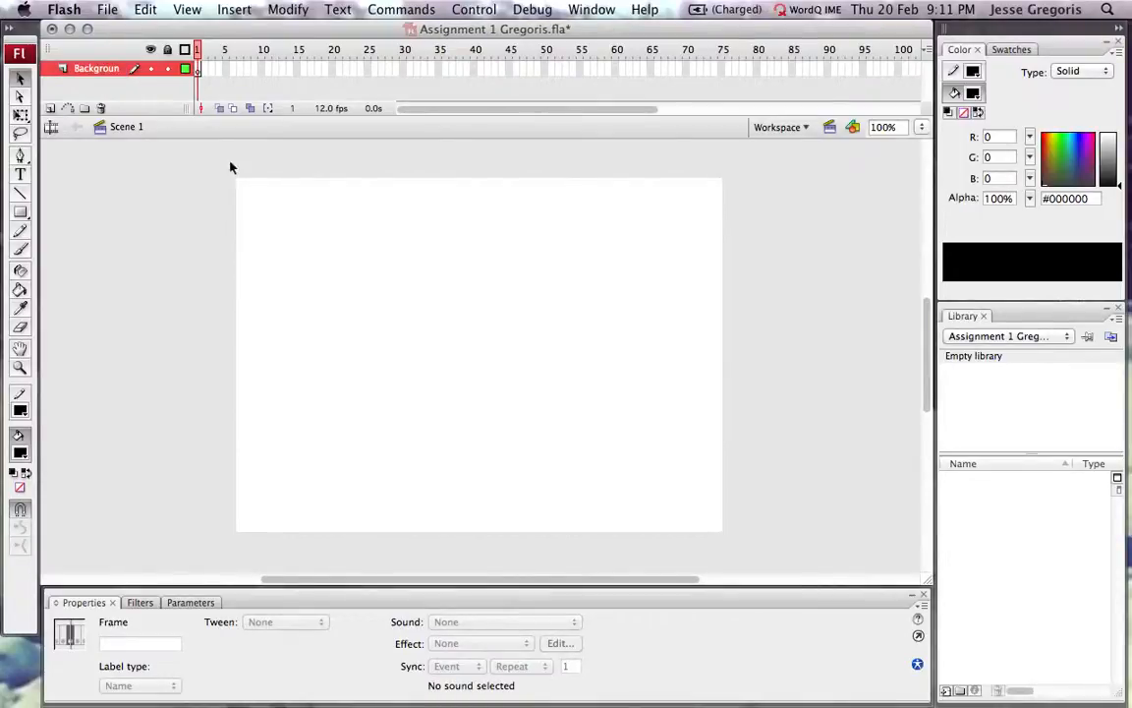
pyautogui.moveTo(261, 225)
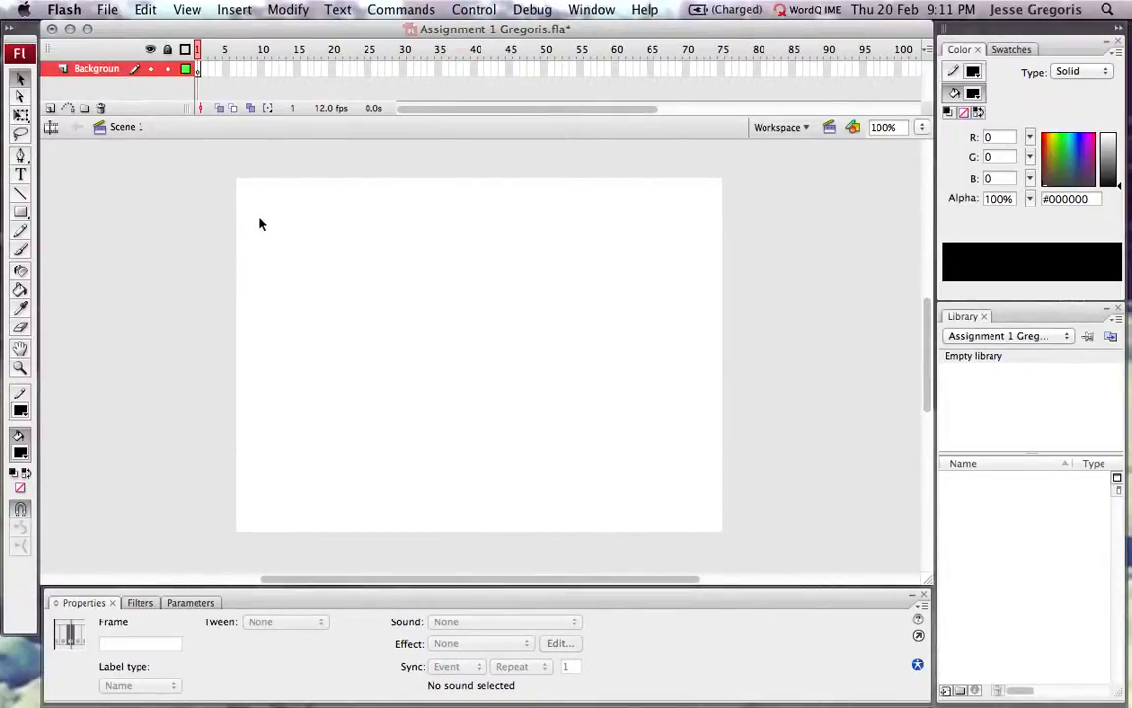
pyautogui.moveTo(150, 232)
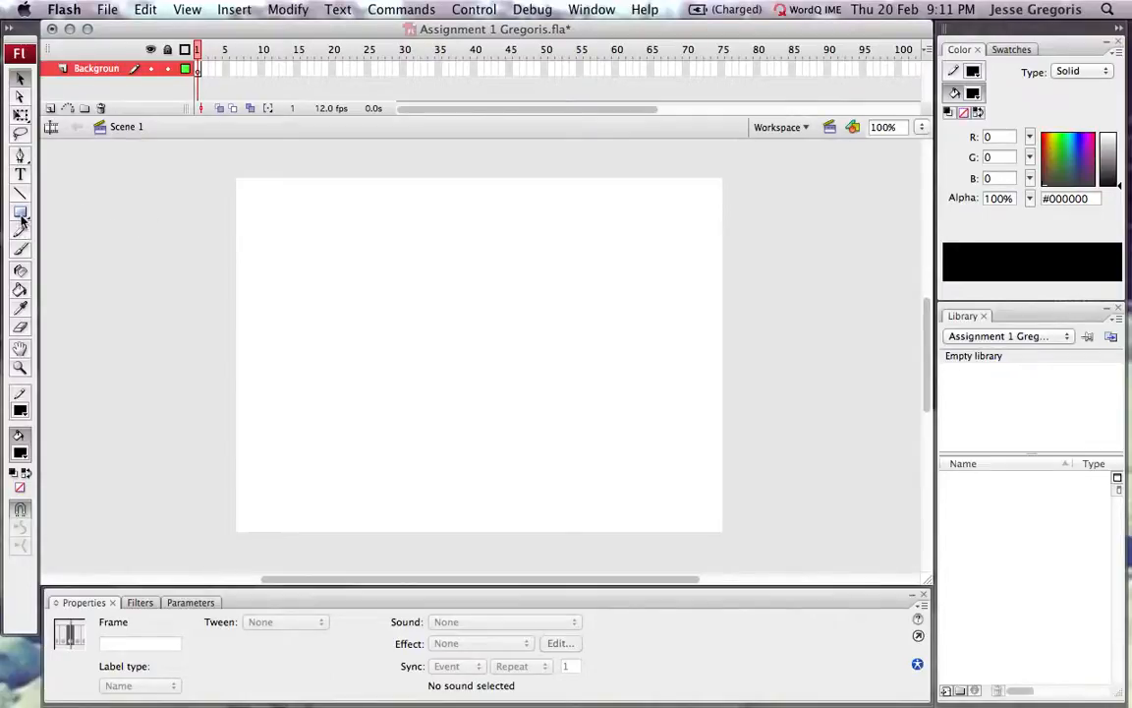
pyautogui.moveTo(20, 212)
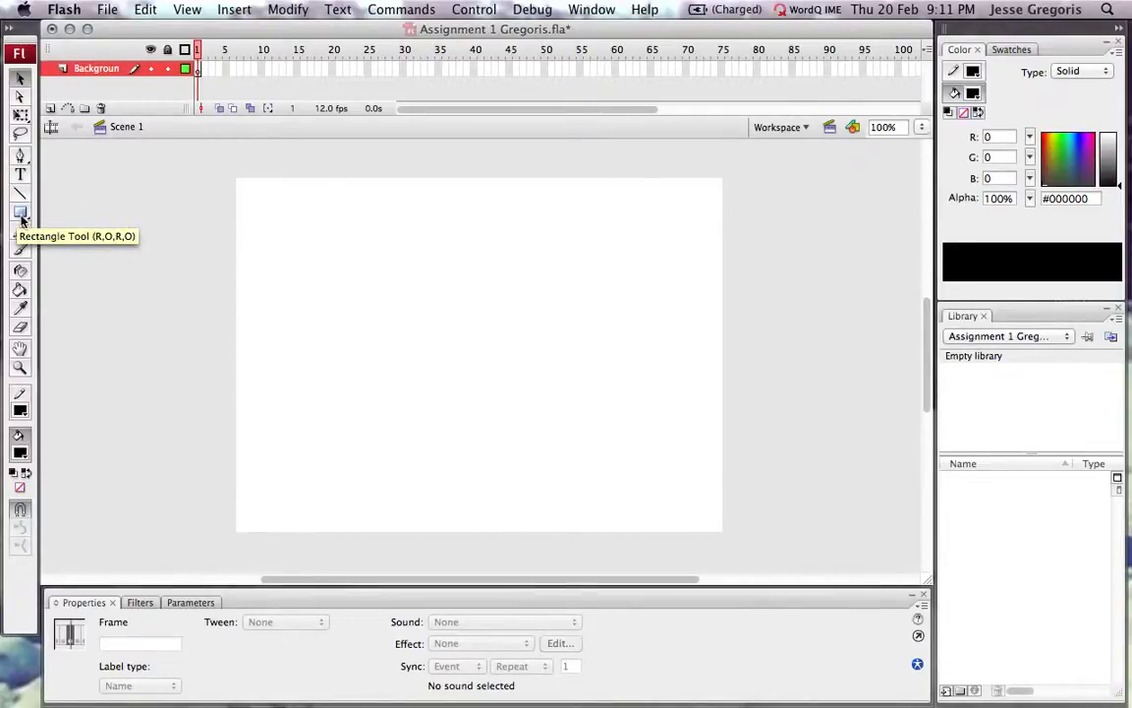
# - Draw a dark green #006600 rectangle with matching stroke spanning the bottom of the stage as grass
pyautogui.click(20, 212)
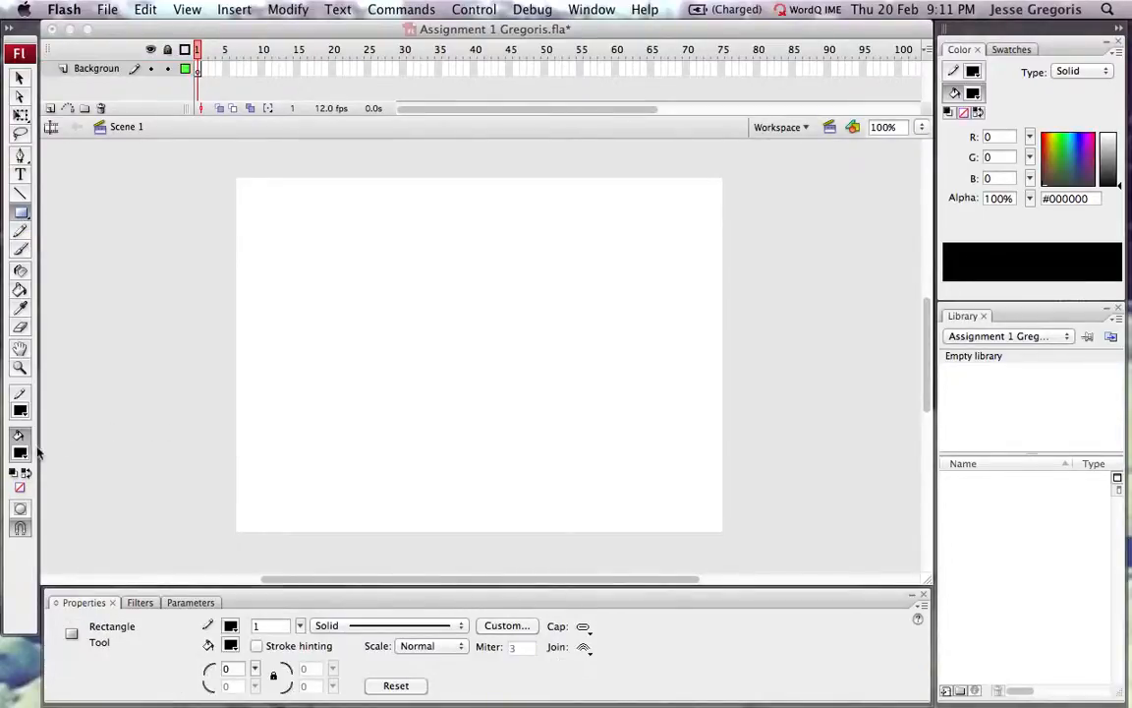
pyautogui.click(20, 450)
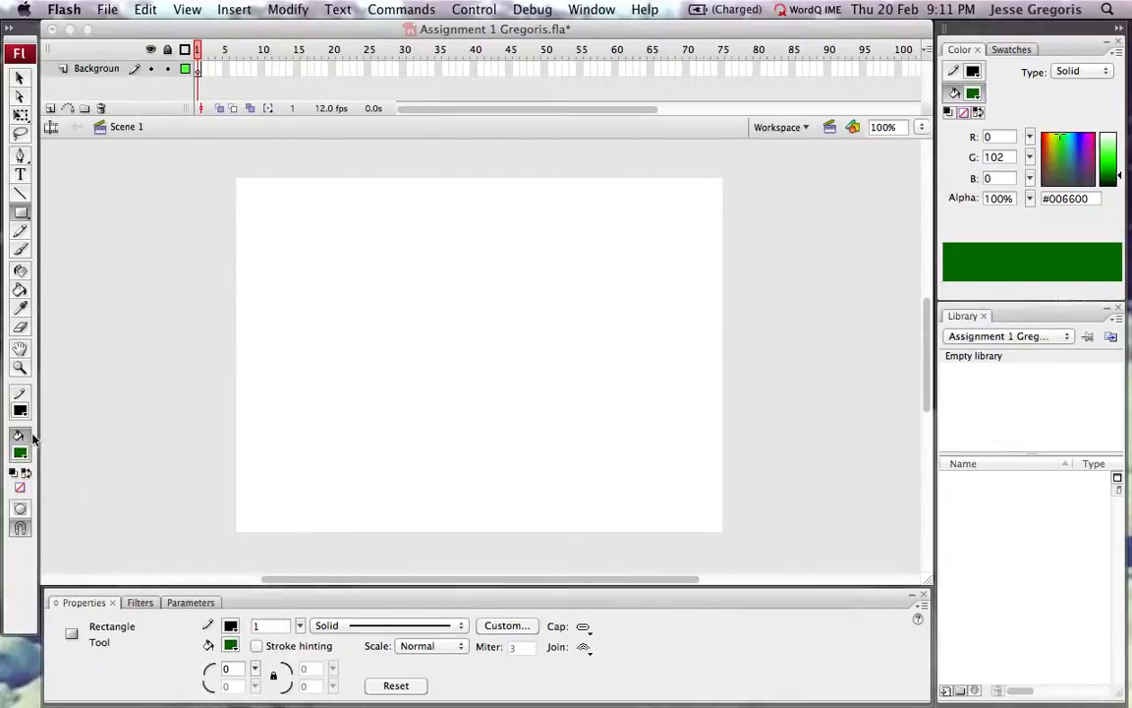
pyautogui.click(20, 411)
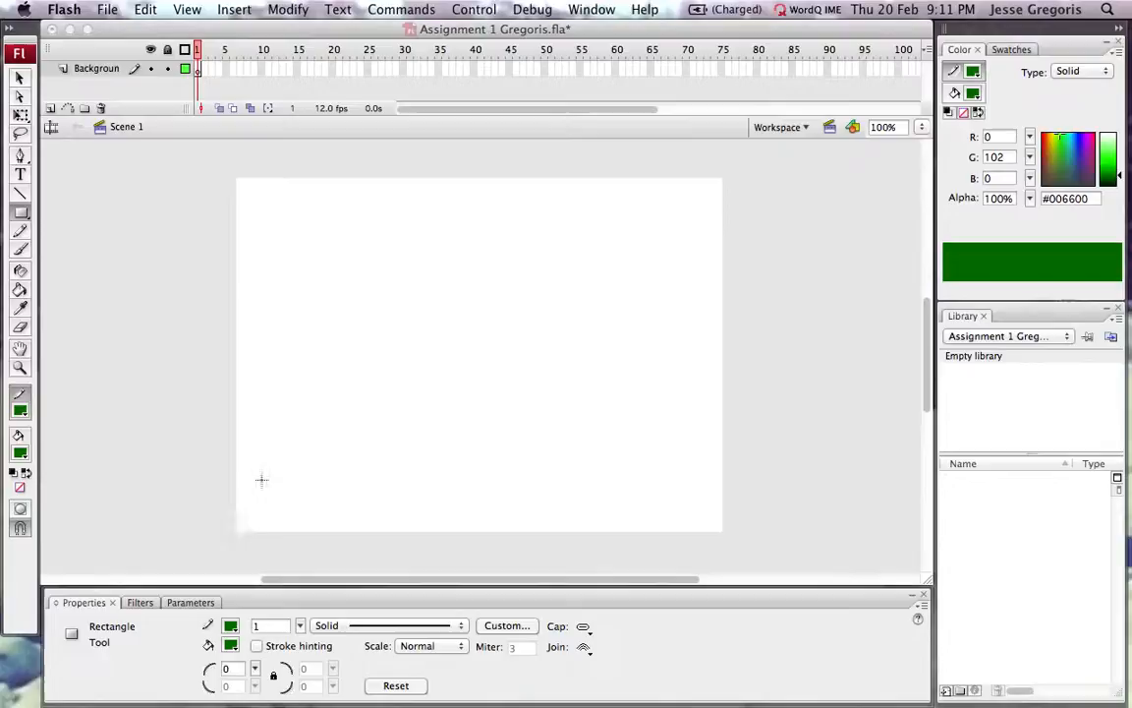
pyautogui.moveTo(234, 452)
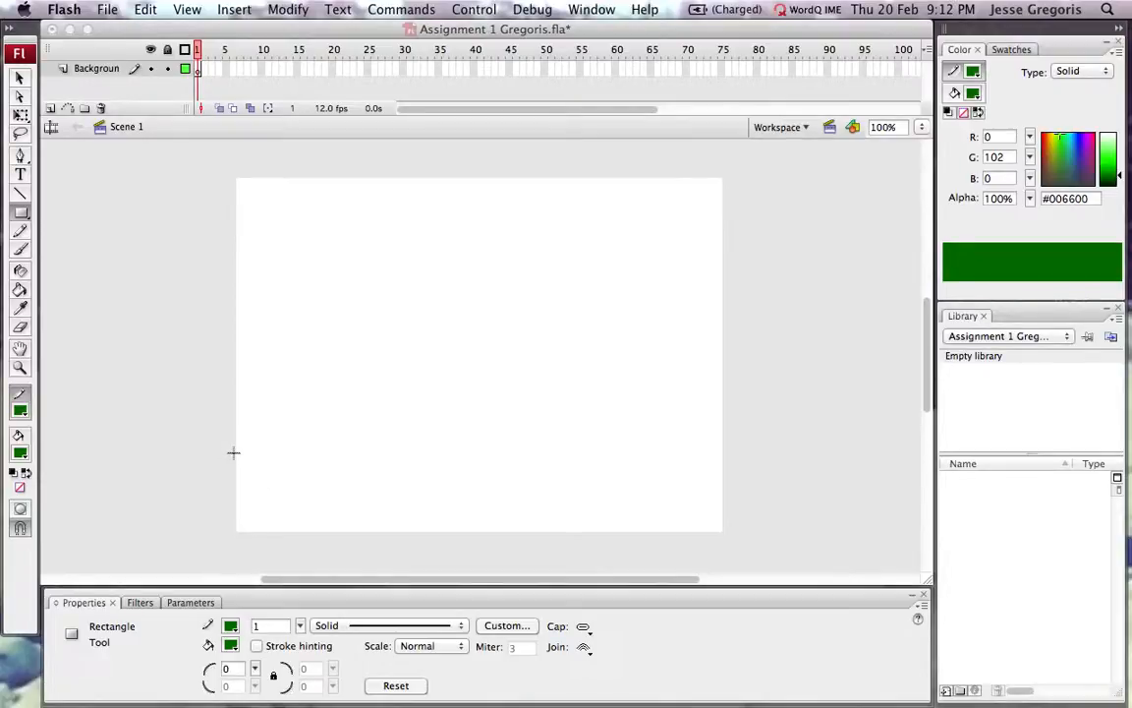
pyautogui.moveTo(234, 453); pyautogui.dragTo(645, 547)
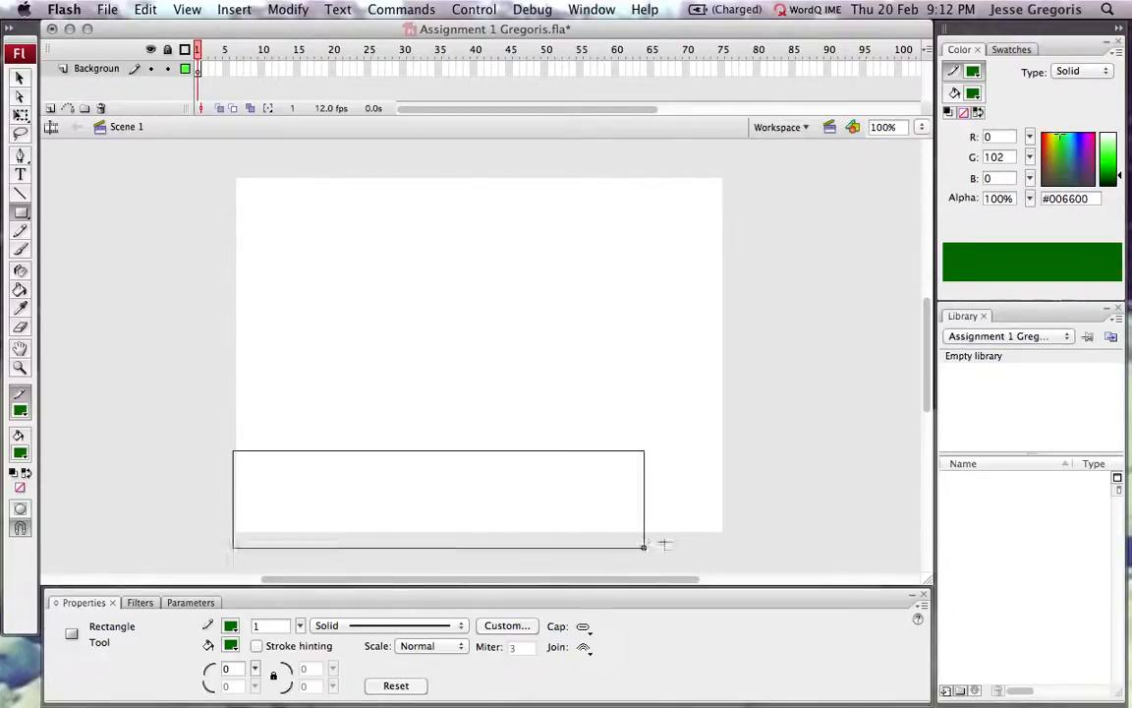
pyautogui.moveTo(234, 454); pyautogui.dragTo(727, 536)
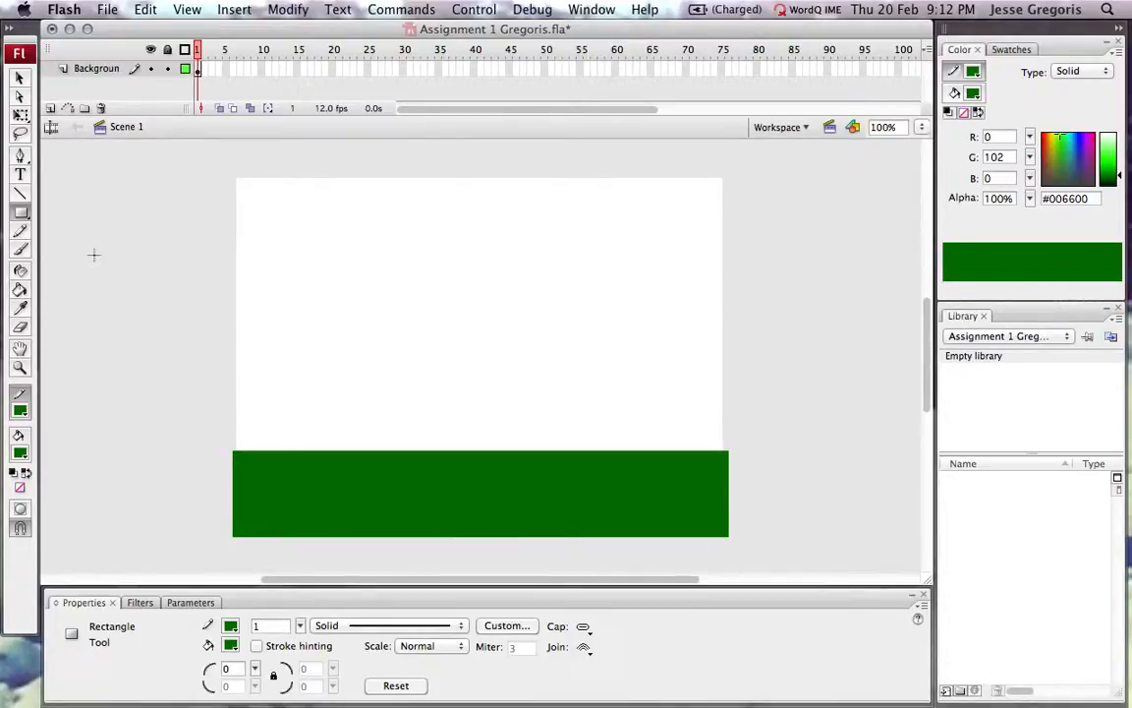
pyautogui.moveTo(20, 212)
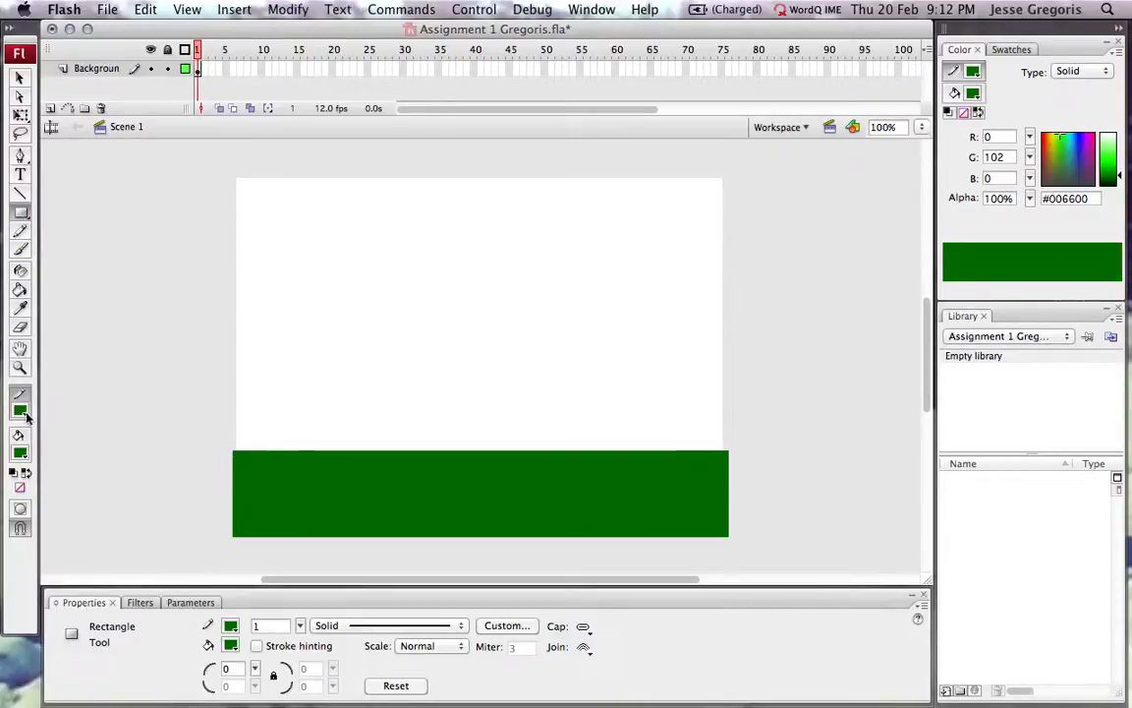
# - Set the fill and stroke to light blue #00CCFF for the sky rectangle
pyautogui.click(20, 411)
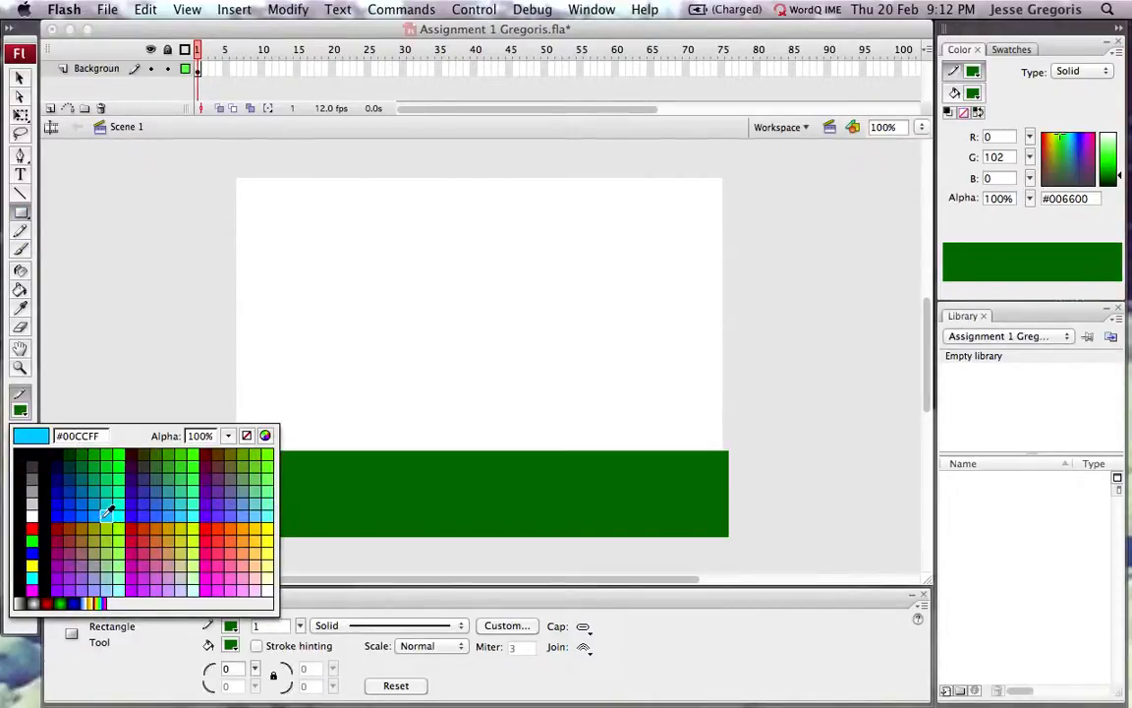
pyautogui.click(108, 513)
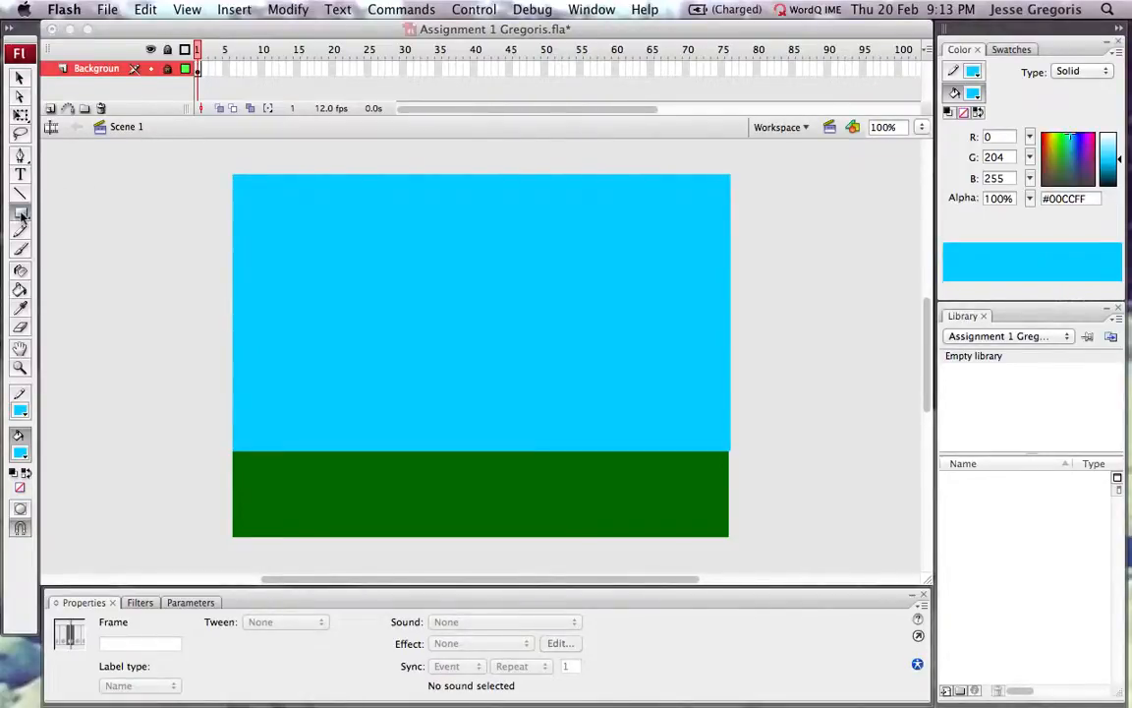
# - Switch from the Rectangle Tool to the Brush Tool for freehand painting
pyautogui.click(20, 210)
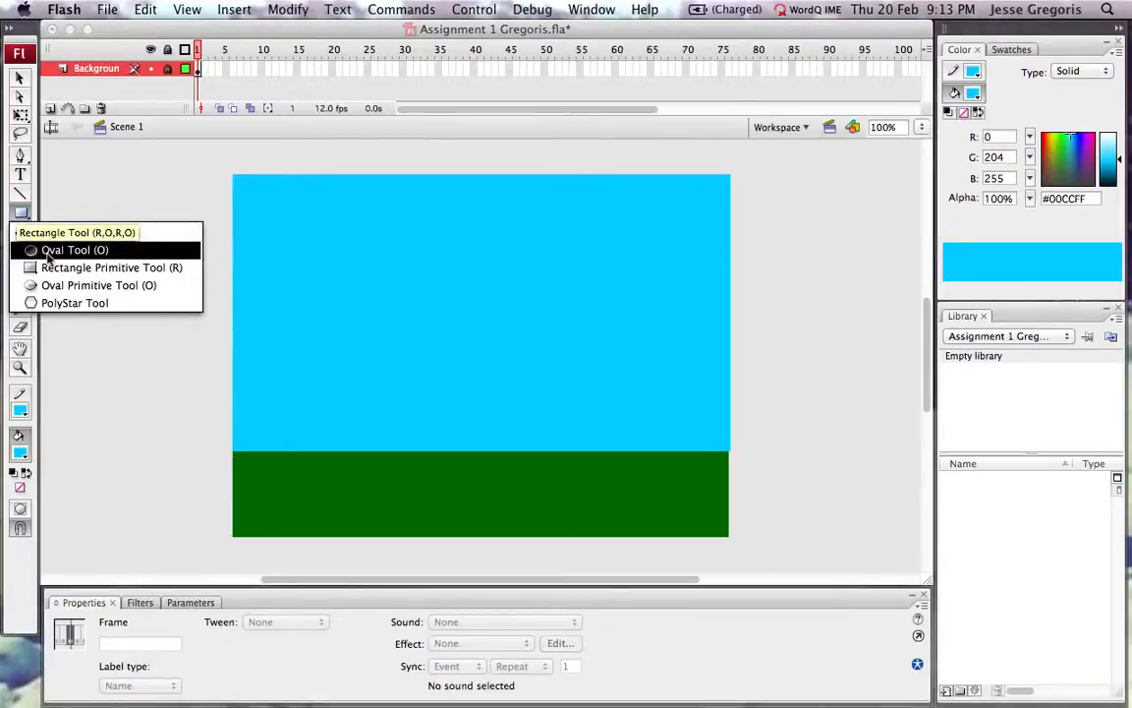
pyautogui.moveTo(98, 285)
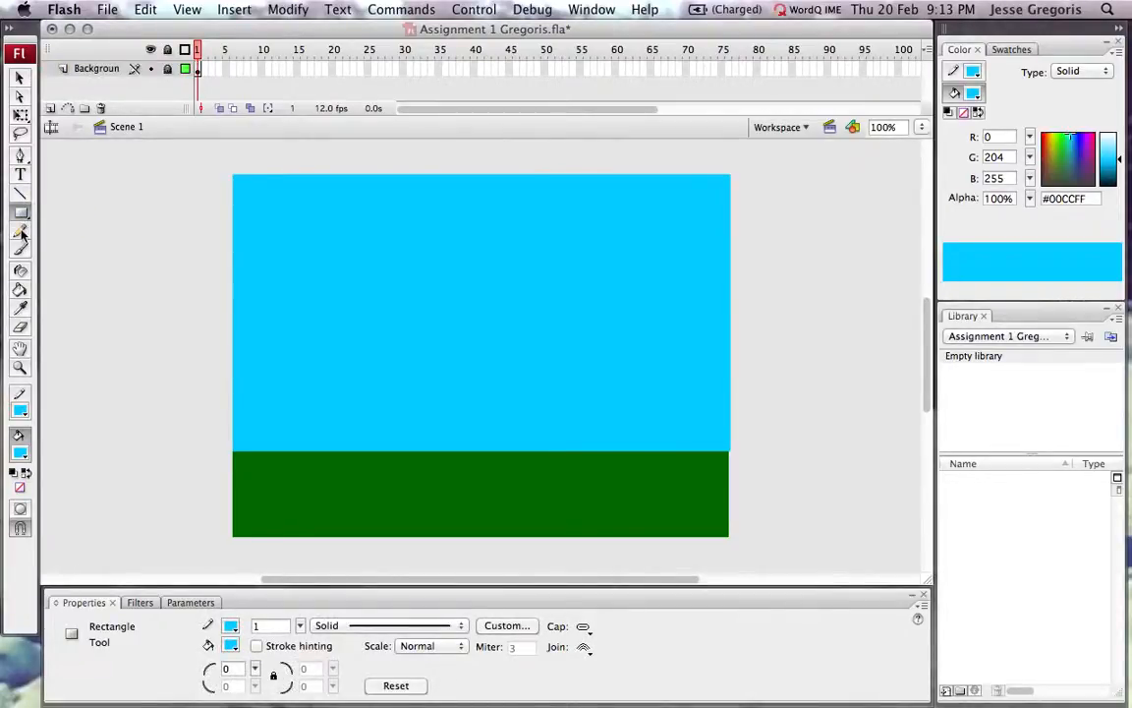
pyautogui.moveTo(20, 234)
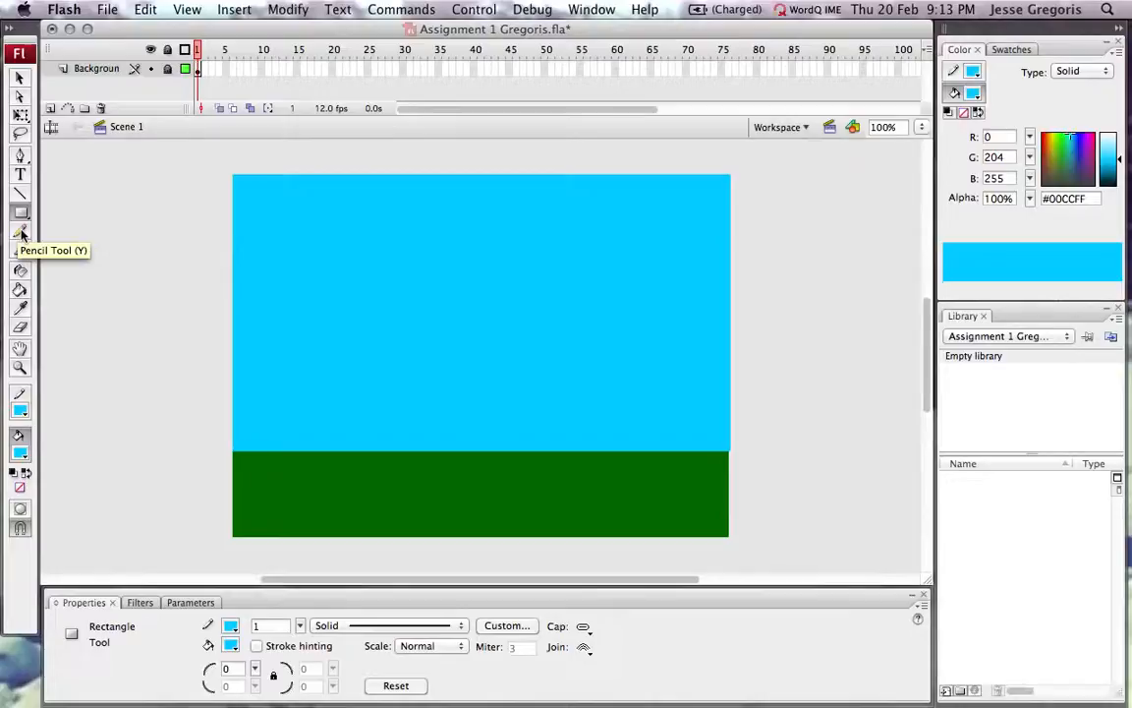
pyautogui.moveTo(19, 252)
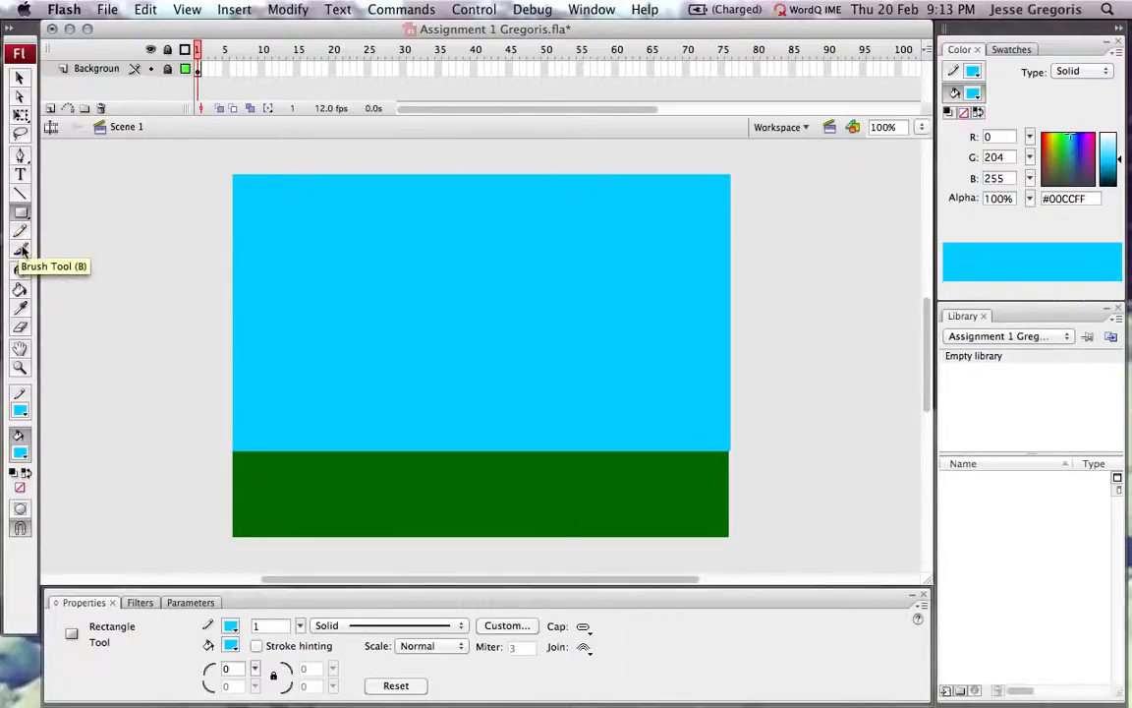
pyautogui.click(19, 248)
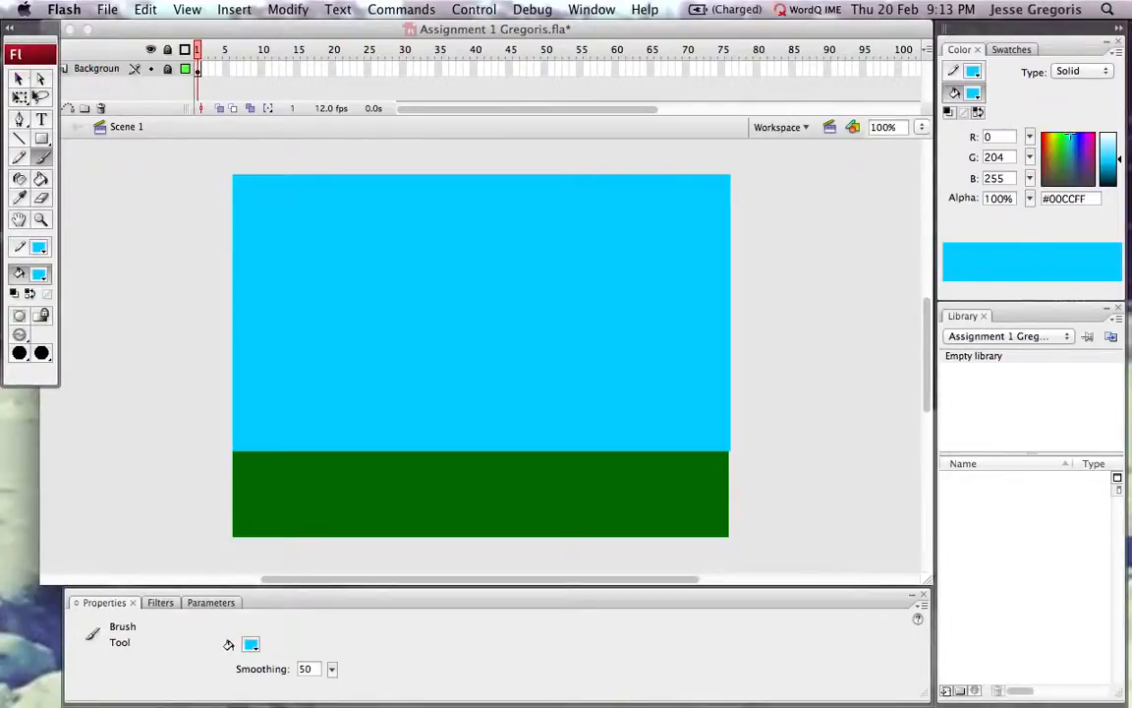
pyautogui.moveTo(44, 356)
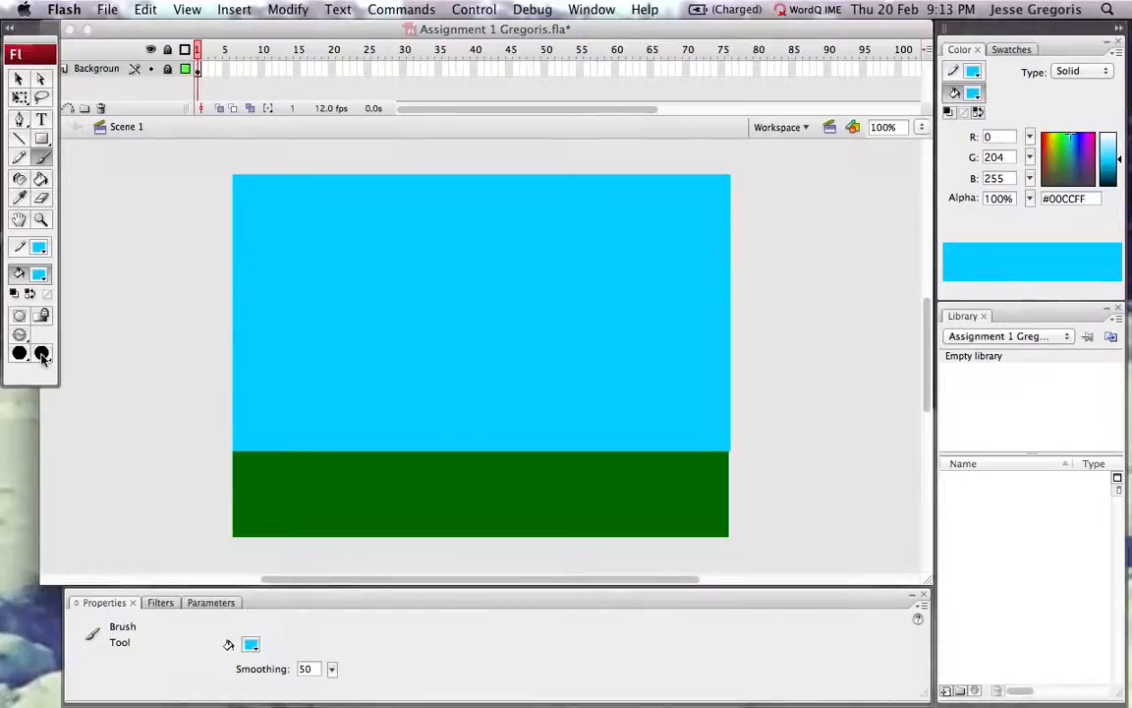
# - Show the Brush Shape dropdown listing the available brush tip shapes
pyautogui.click(41, 354)
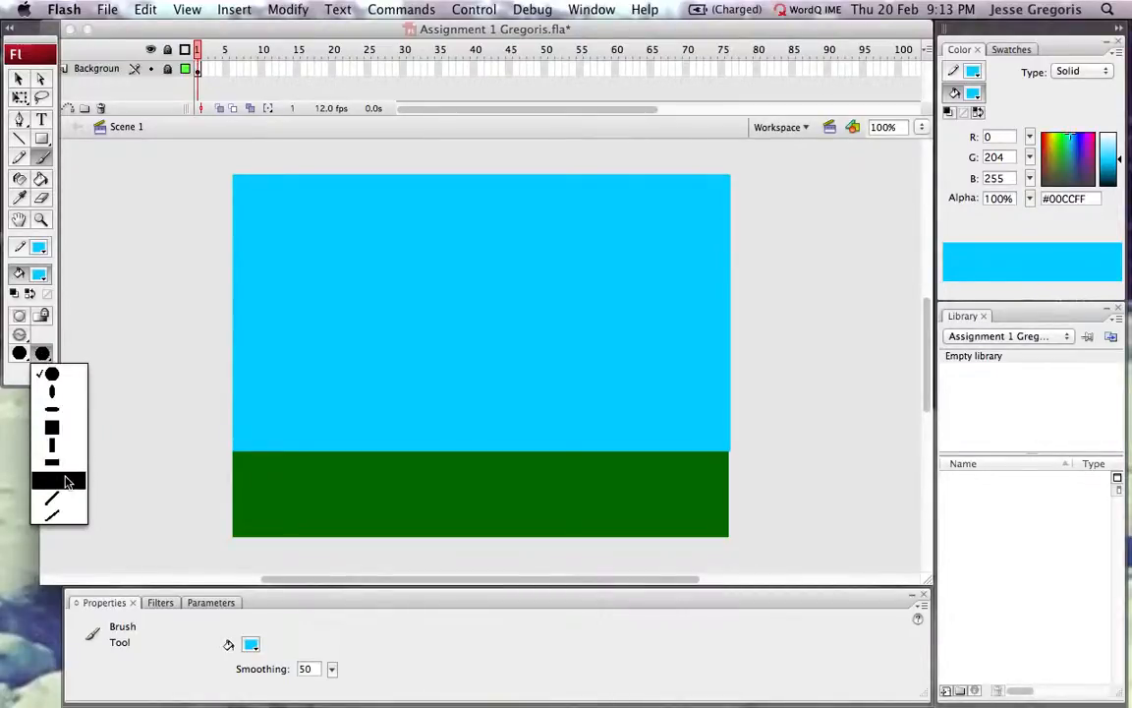